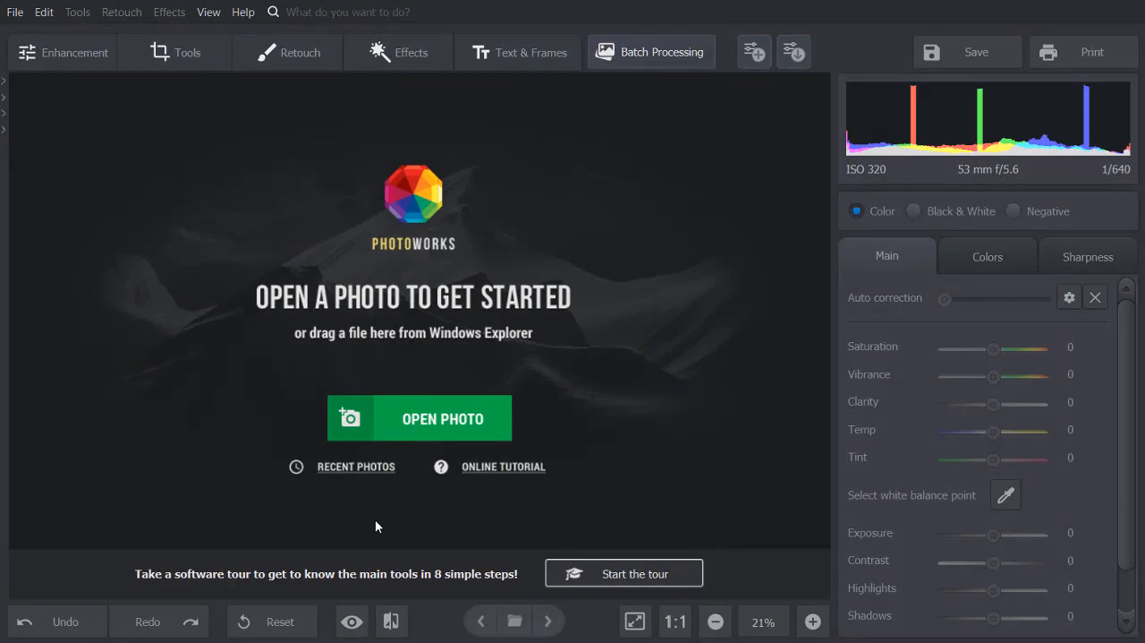
Step: Open 1.jpg from Pictures, loading the hiker photo with exposure -3 and contrast 13
{"action": "left_click", "coordinate": [420, 417]}
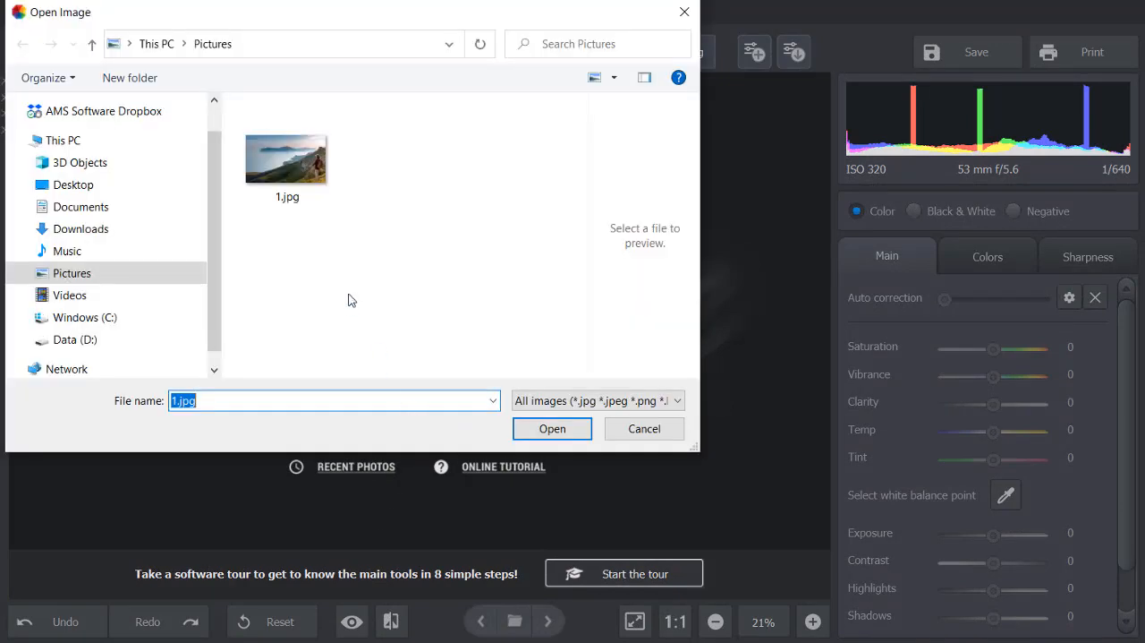
{"action": "left_click", "coordinate": [552, 427]}
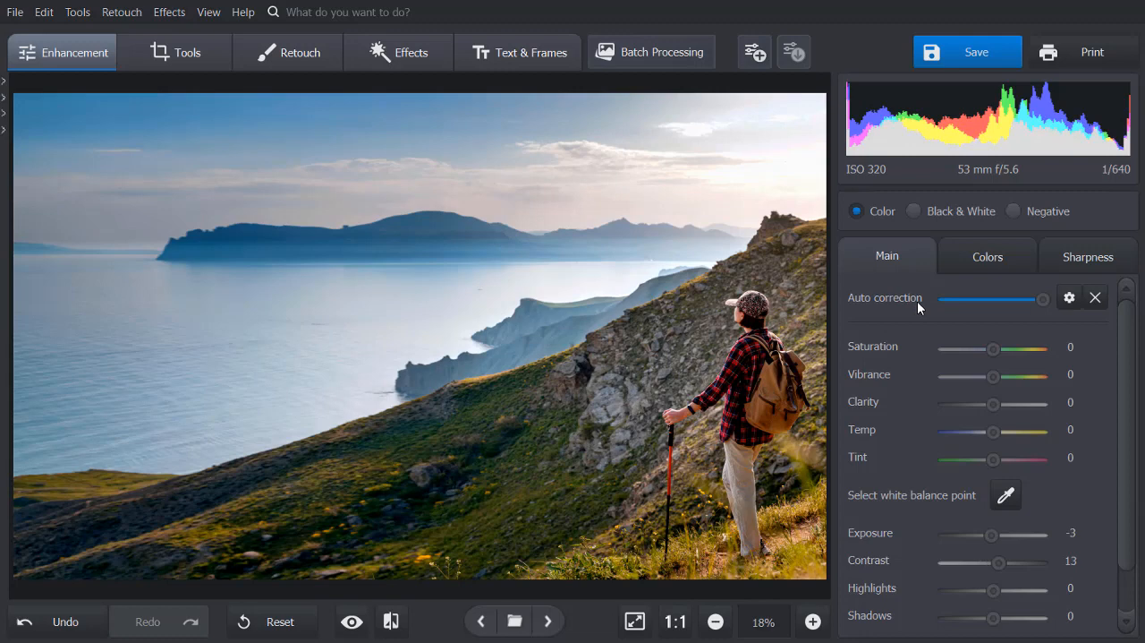
Step: Lower the Auto correction slider, then return it to maximum (exposure -3, contrast 13)
{"action": "left_click_drag", "start_coordinate": [1042, 300], "coordinate": [980, 300]}
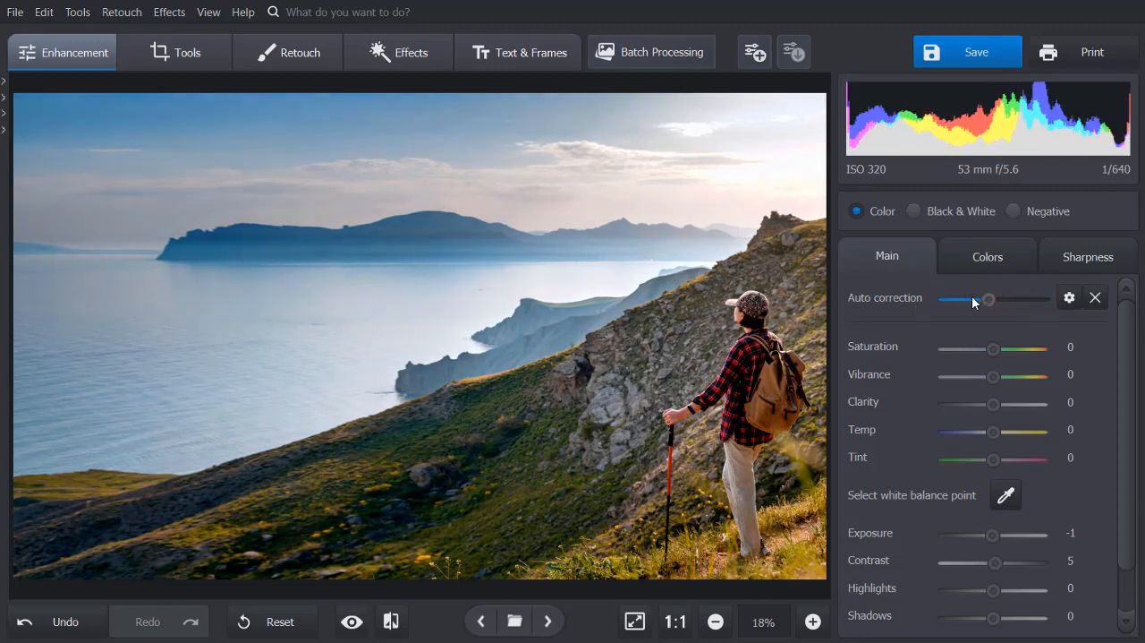
{"action": "left_click_drag", "start_coordinate": [989, 300], "coordinate": [977, 300]}
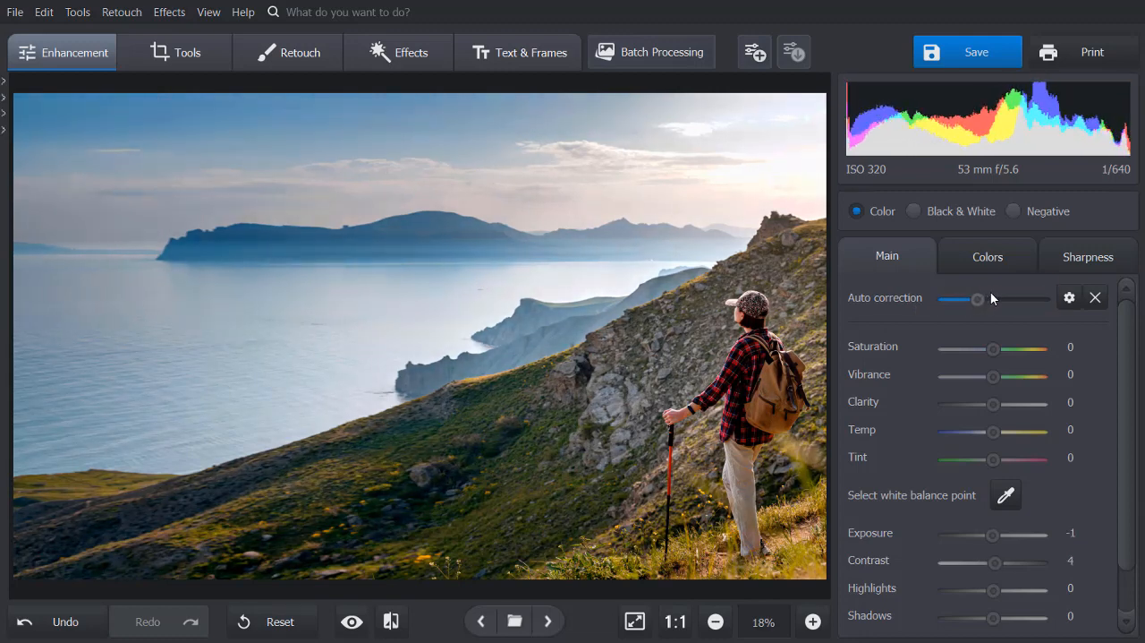
{"action": "left_click_drag", "start_coordinate": [976, 299], "coordinate": [1042, 299]}
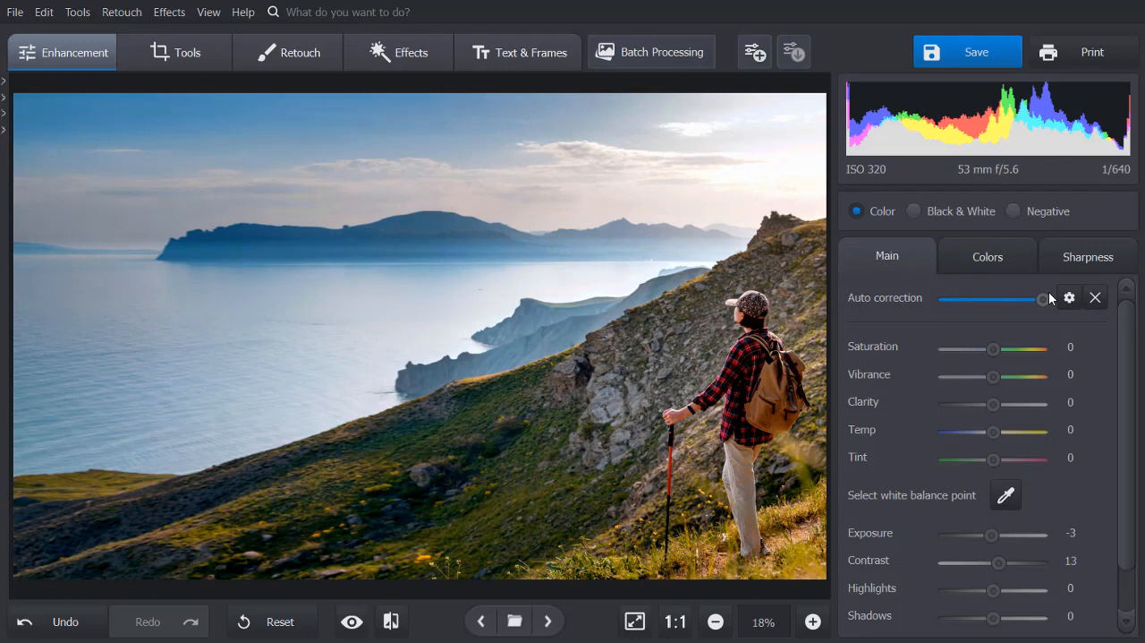
{"action": "mouse_move", "coordinate": [519, 52]}
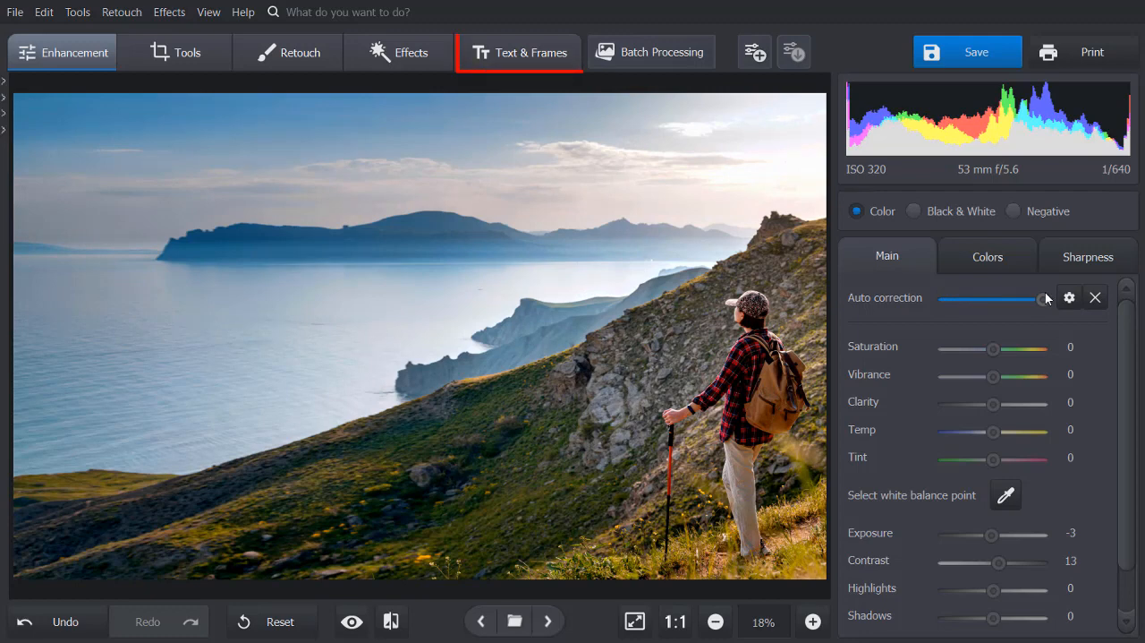
Step: Choose the cut-corner octagon frame under Text & Frames > Frames
{"action": "left_click", "coordinate": [519, 52]}
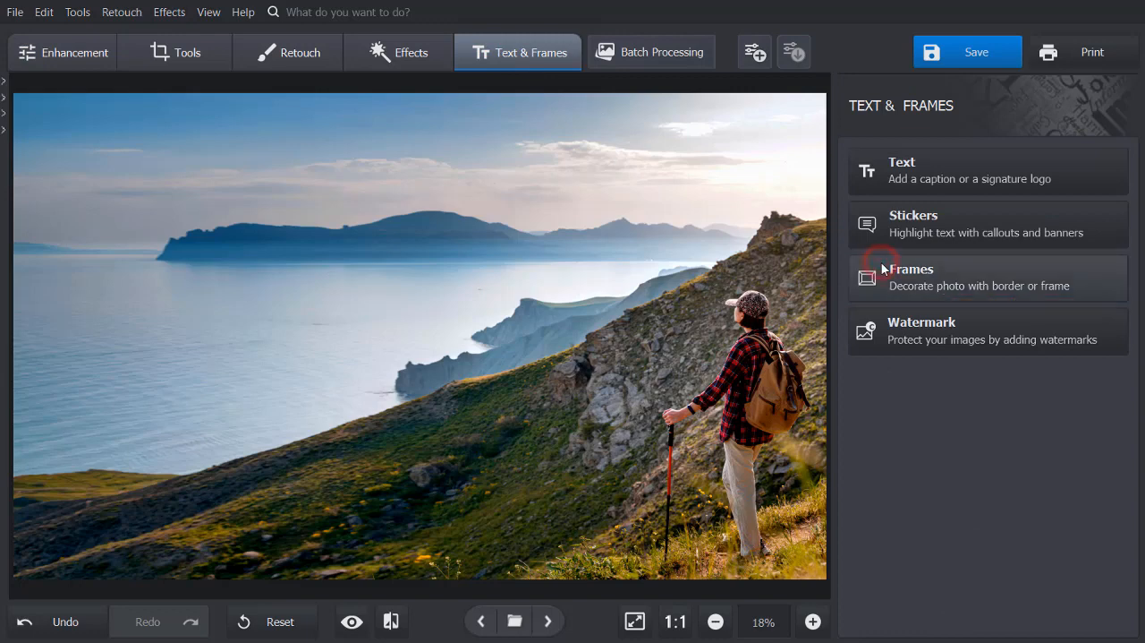
{"action": "left_click", "coordinate": [911, 276]}
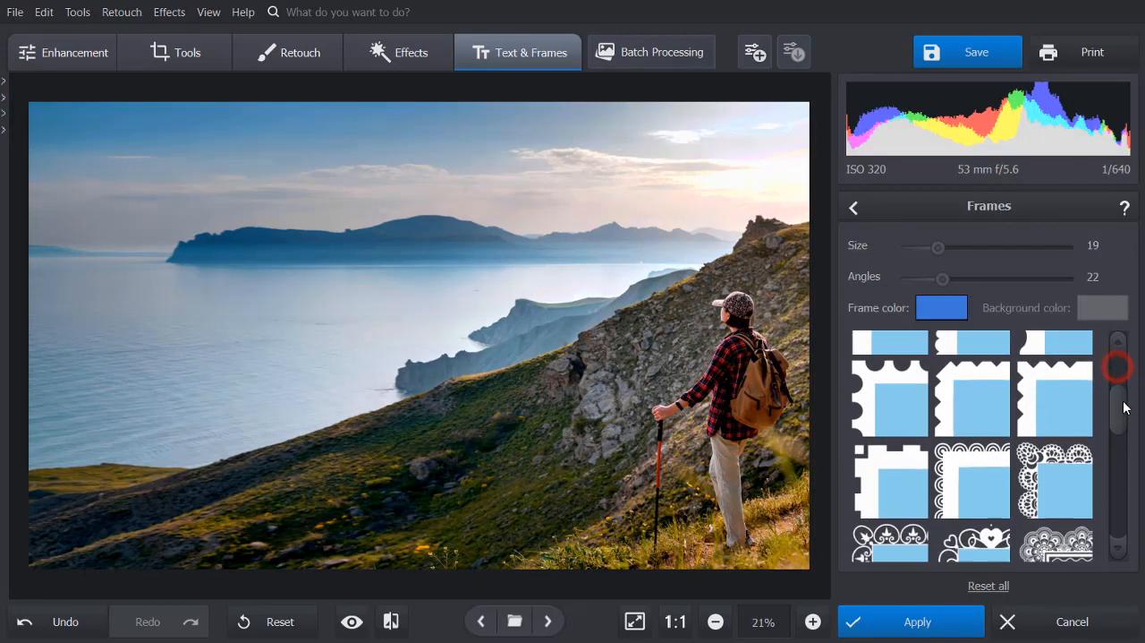
{"action": "scroll", "scroll_direction": "down", "scroll_amount": 3}
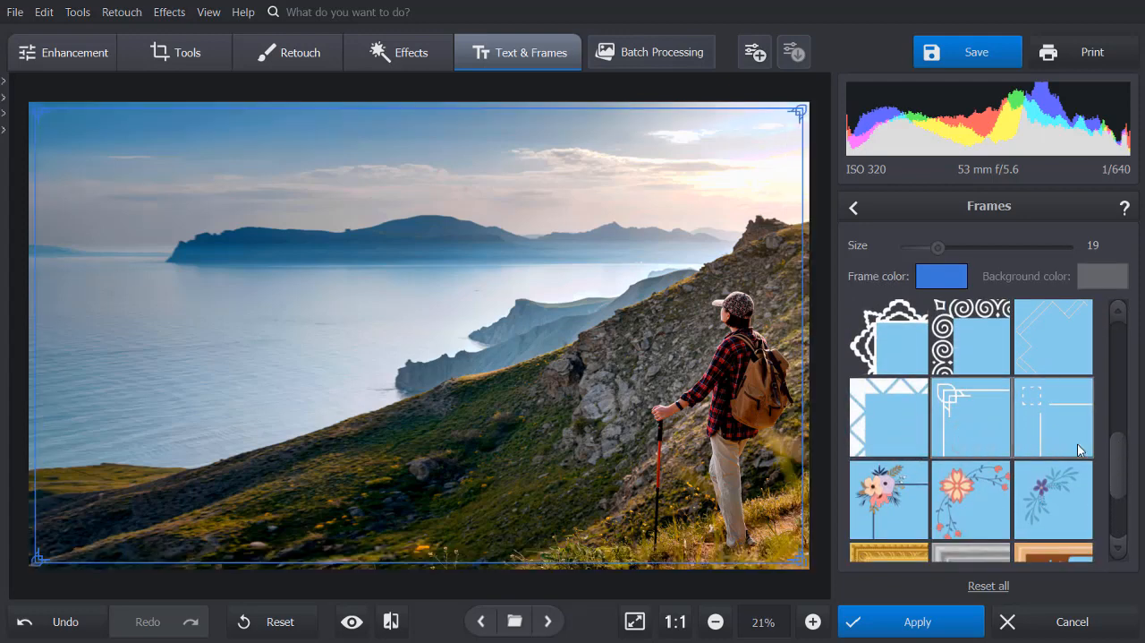
{"action": "scroll", "scroll_direction": "down", "scroll_amount": 3}
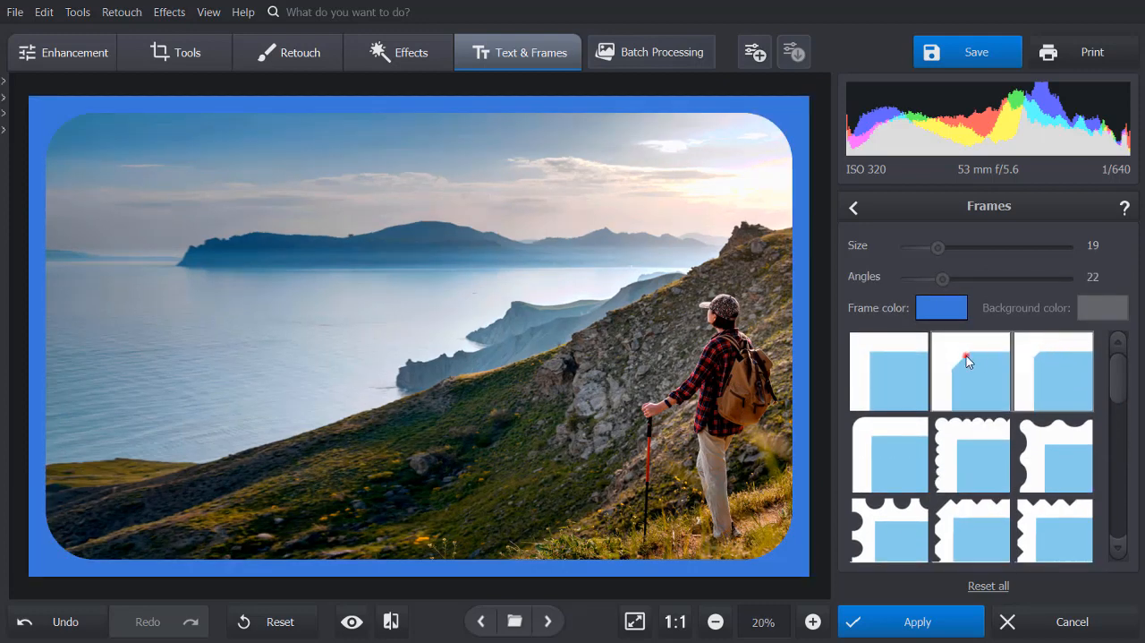
{"action": "left_click_drag", "start_coordinate": [939, 249], "coordinate": [938, 249]}
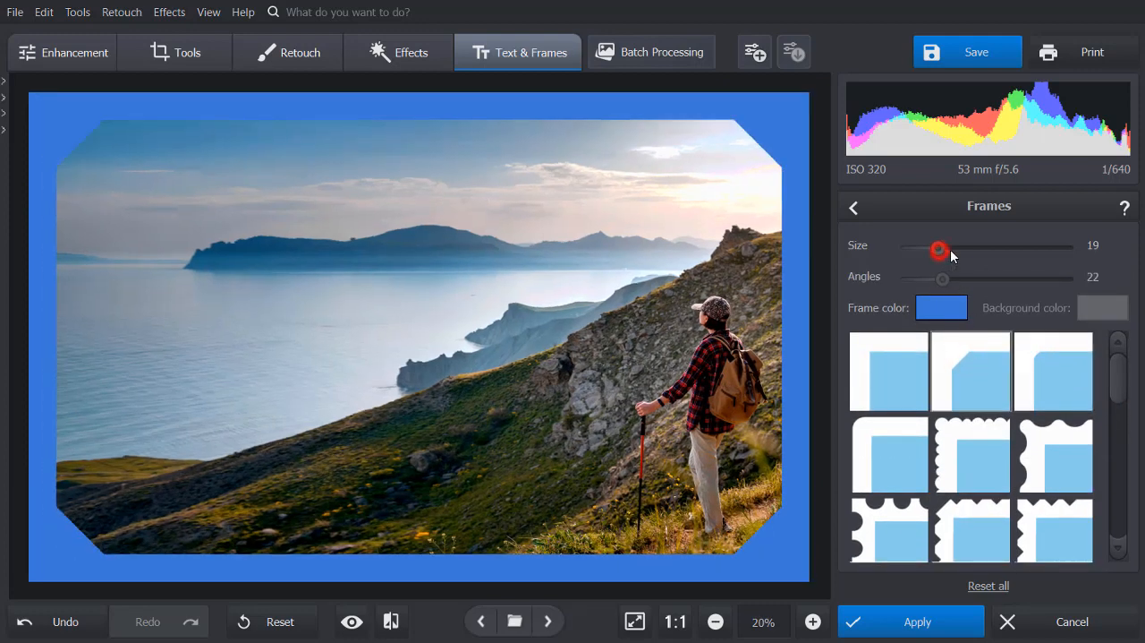
Step: Set the frame to white with size 23 and angles 29
{"action": "left_click_drag", "start_coordinate": [938, 250], "coordinate": [946, 249]}
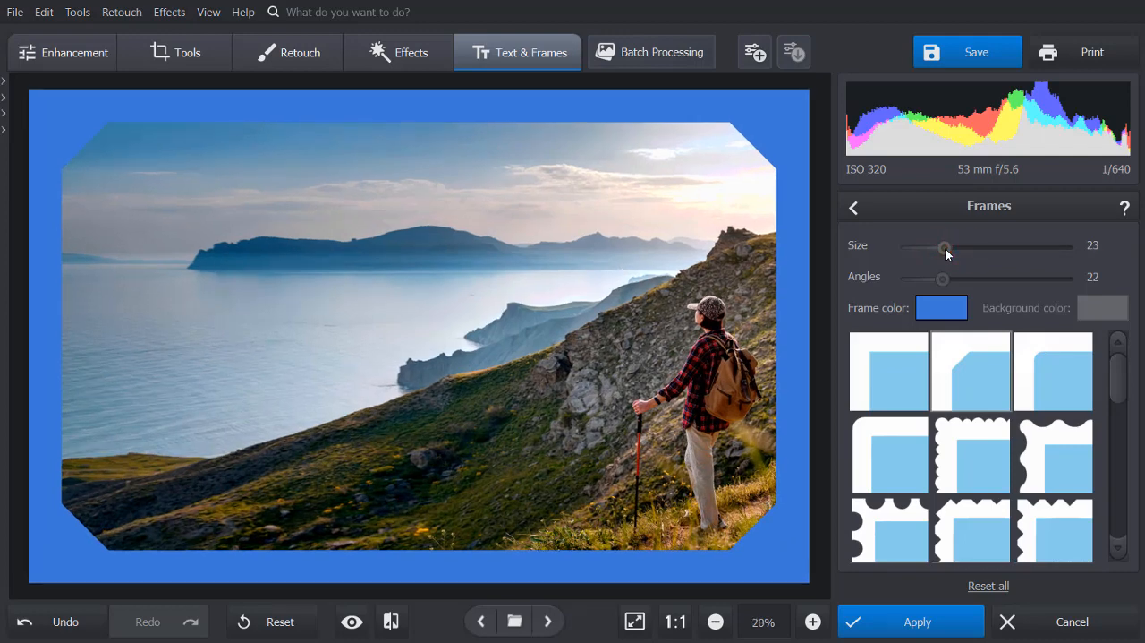
{"action": "left_click", "coordinate": [941, 307]}
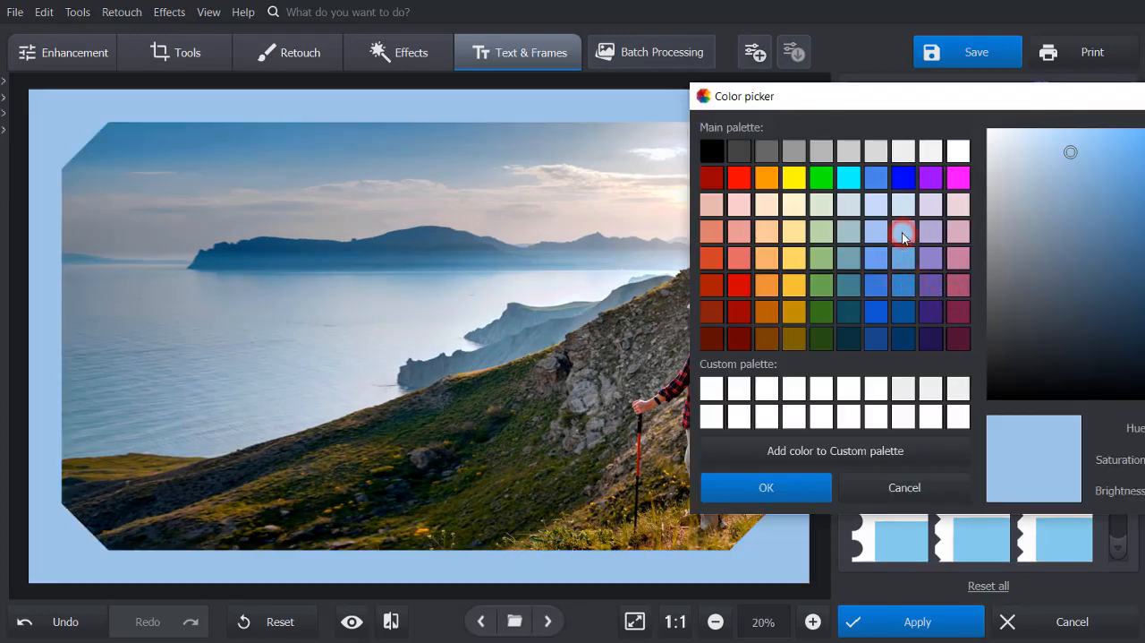
{"action": "left_click", "coordinate": [766, 487]}
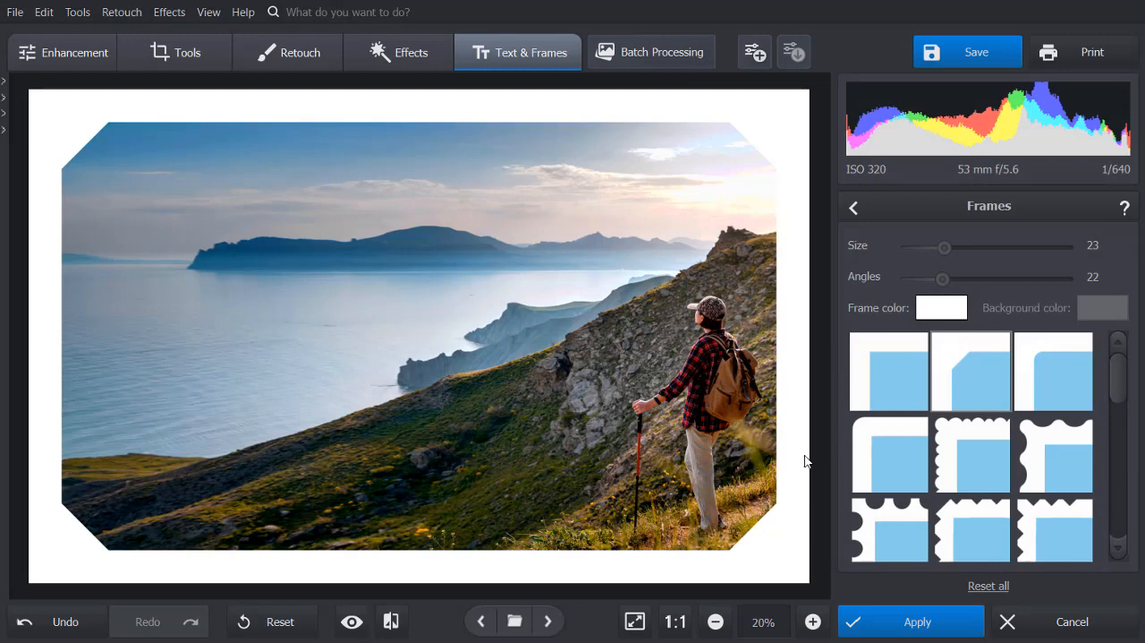
{"action": "left_click_drag", "start_coordinate": [942, 279], "coordinate": [954, 278]}
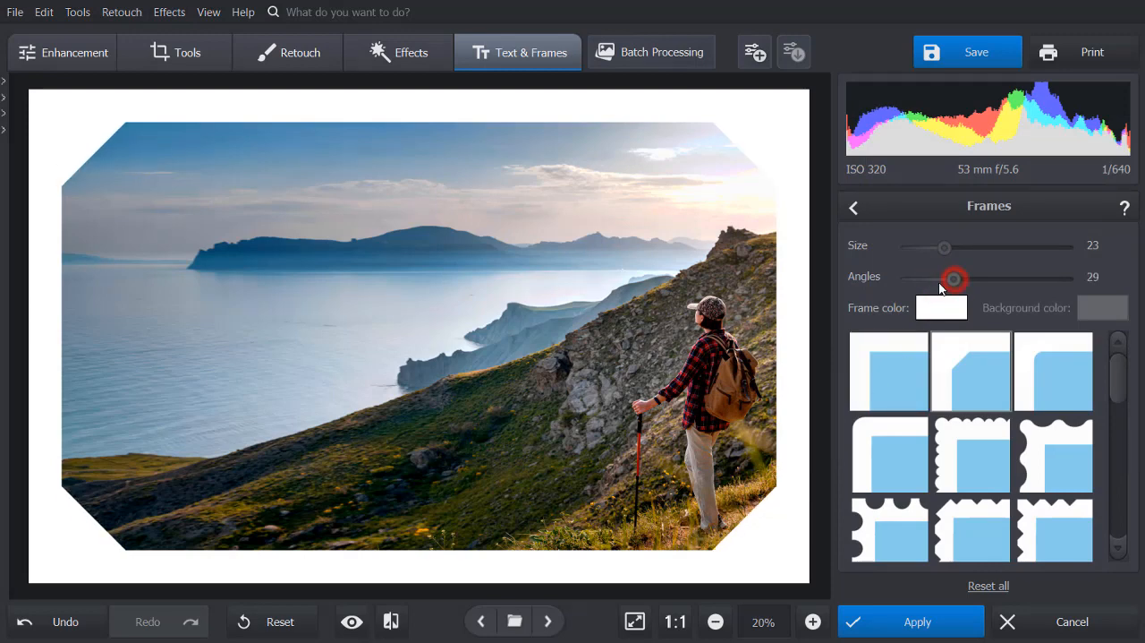
{"action": "left_click_drag", "start_coordinate": [954, 279], "coordinate": [934, 279]}
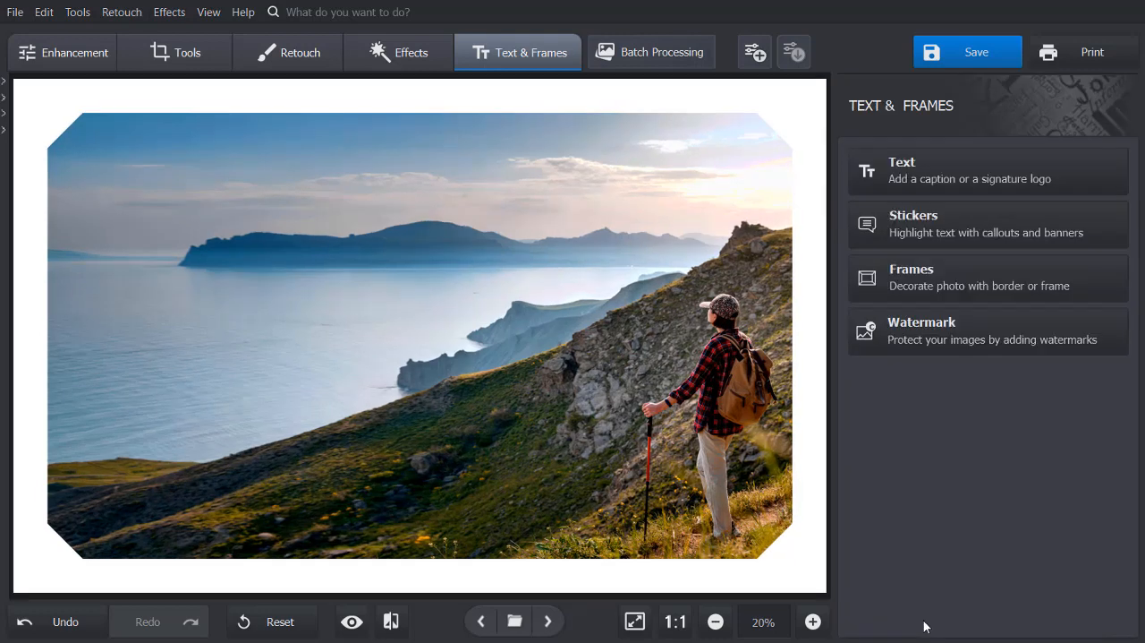
Step: Add the four-line caption 'THE BEST VIEW COMES AFTER THE HARDEST CLIMB' in the upper left
{"action": "left_click", "coordinate": [902, 170]}
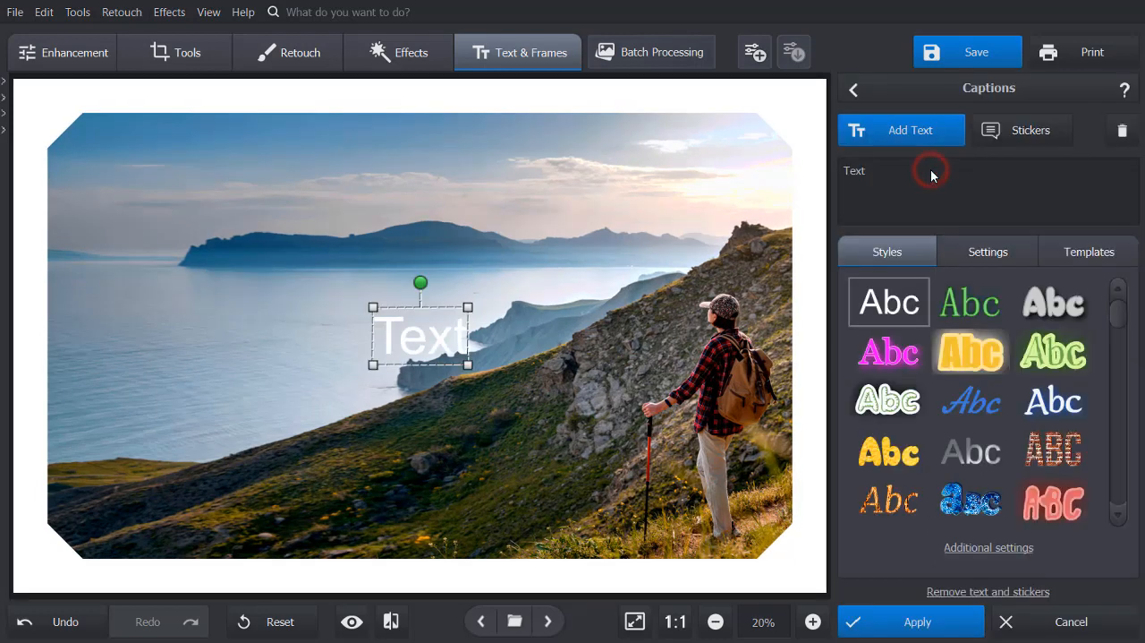
{"action": "type", "text": "THE BEST"}
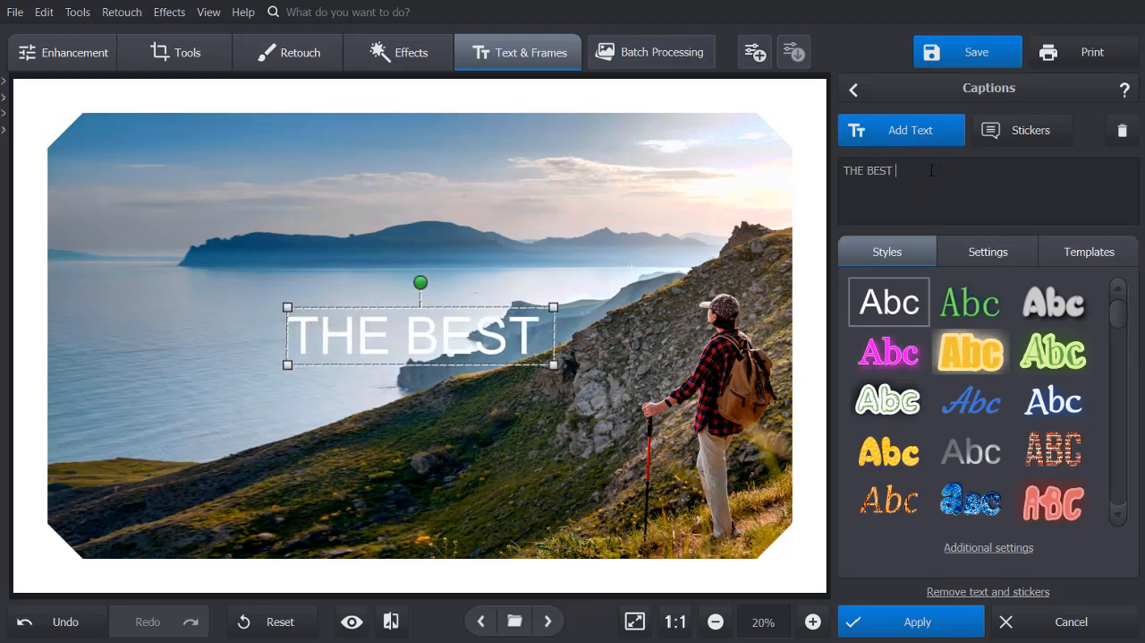
{"action": "type", "text": "VIEW COMES AFTER"}
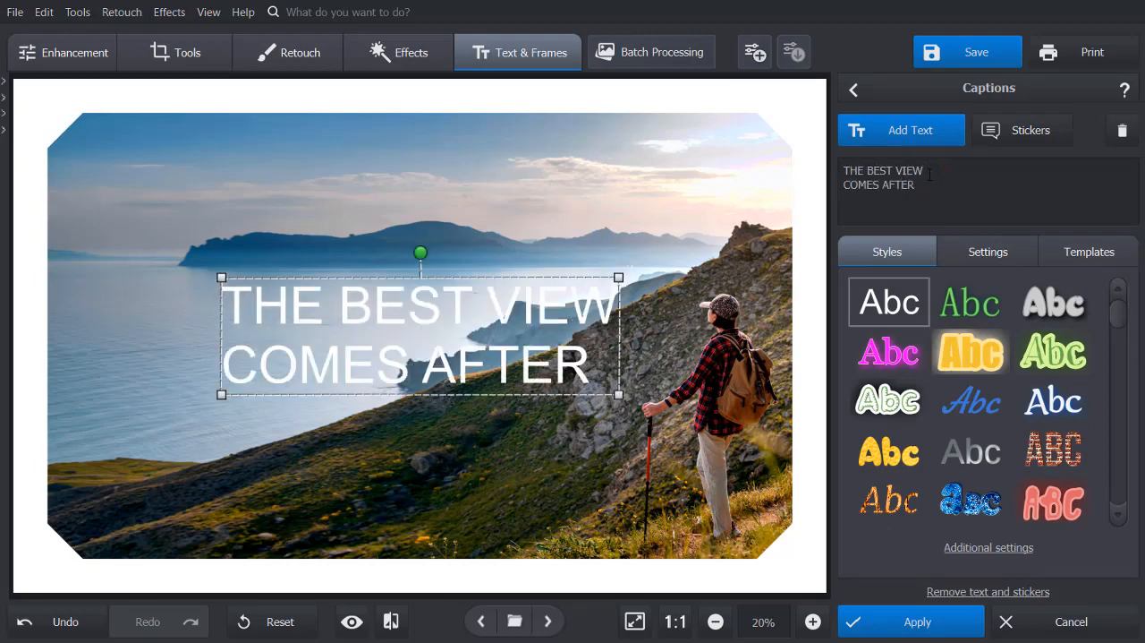
{"action": "type", "text": "THE HARDEST CLIMB"}
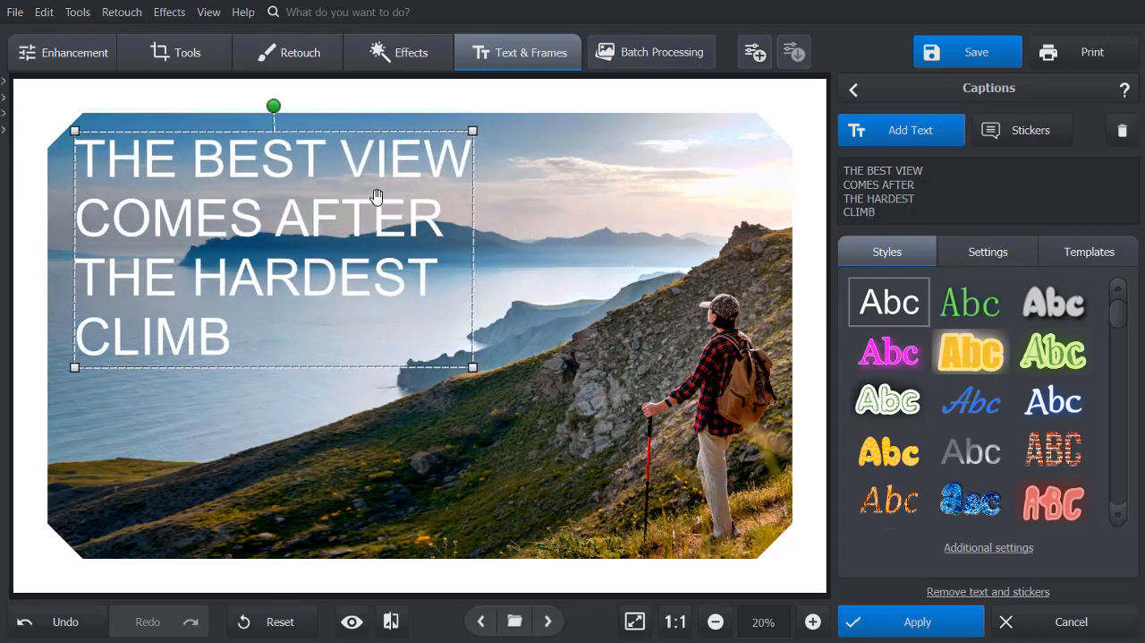
{"action": "left_click_drag", "start_coordinate": [376, 197], "coordinate": [308, 274]}
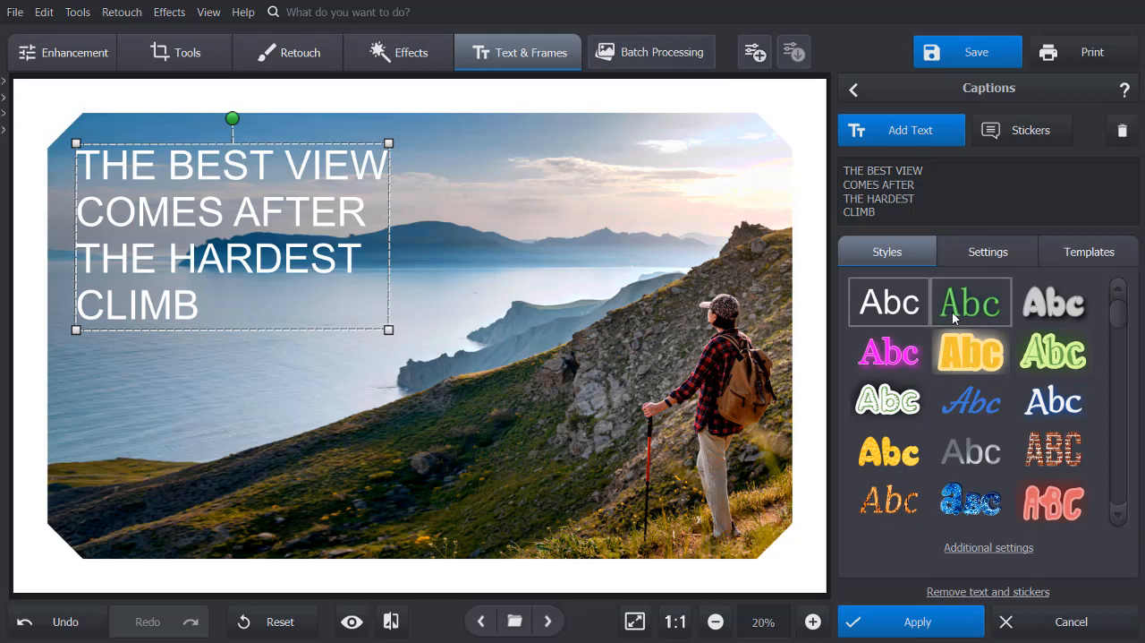
Step: Try decorated caption presets, then settle on the plain white 'Abc' style
{"action": "left_click", "coordinate": [1053, 400]}
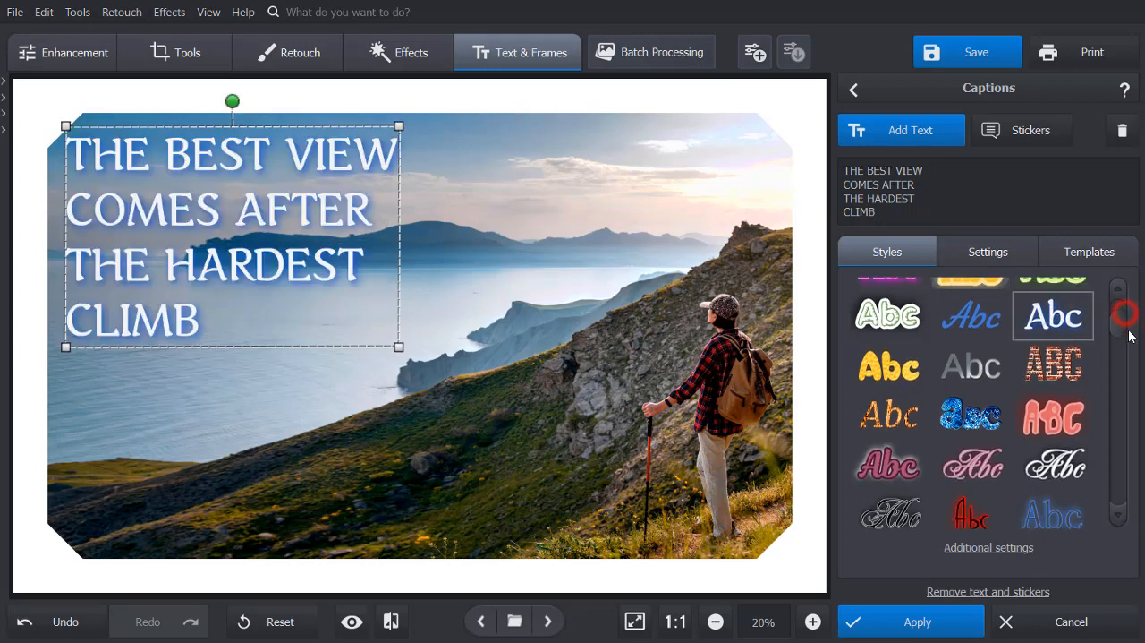
{"action": "scroll", "scroll_direction": "down", "scroll_amount": 3}
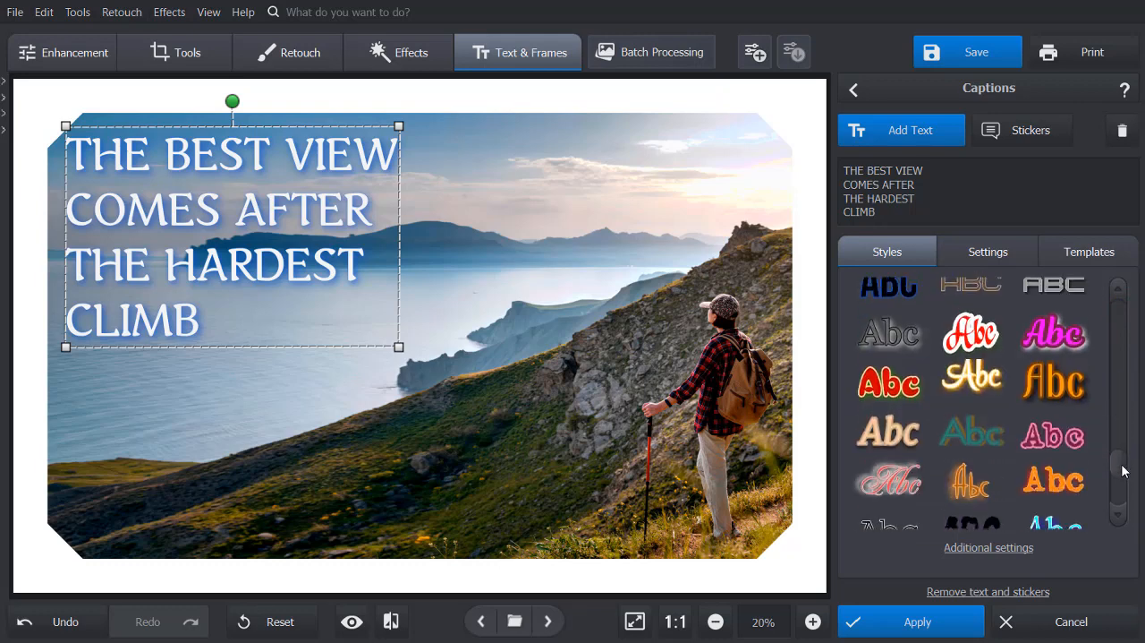
{"action": "scroll", "scroll_direction": "down", "scroll_amount": 3}
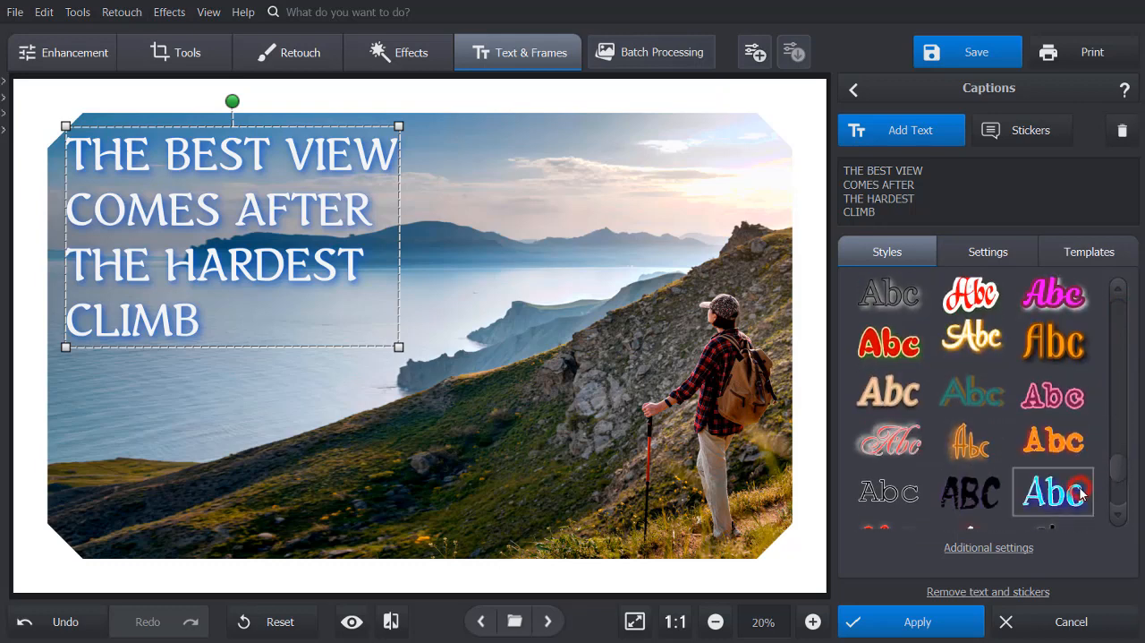
{"action": "left_click", "coordinate": [1053, 491]}
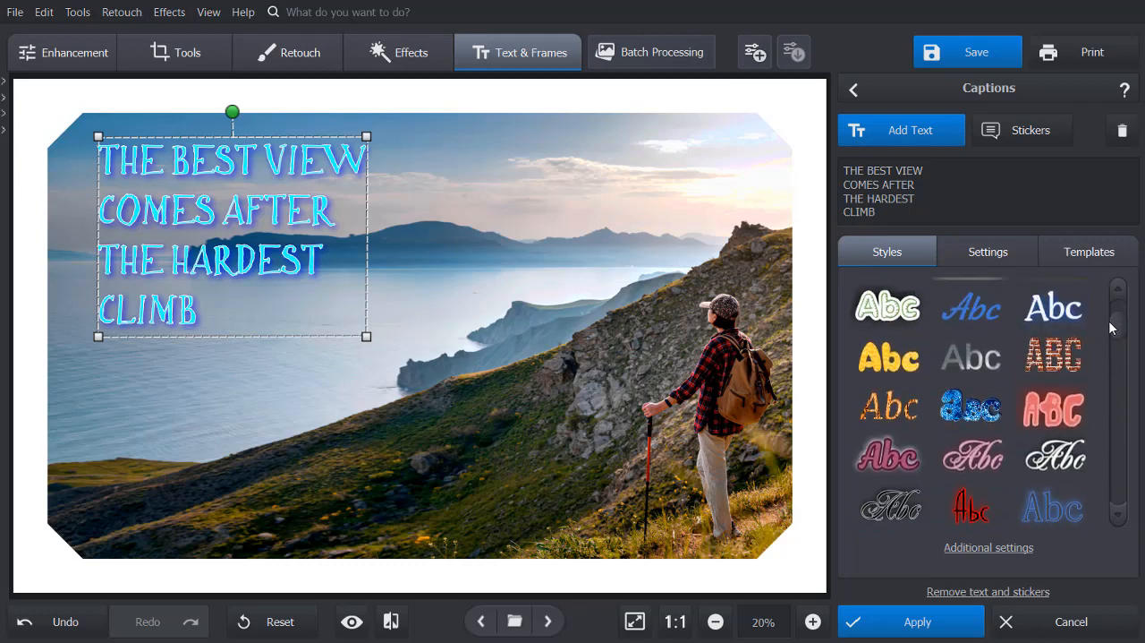
{"action": "left_click", "coordinate": [887, 296]}
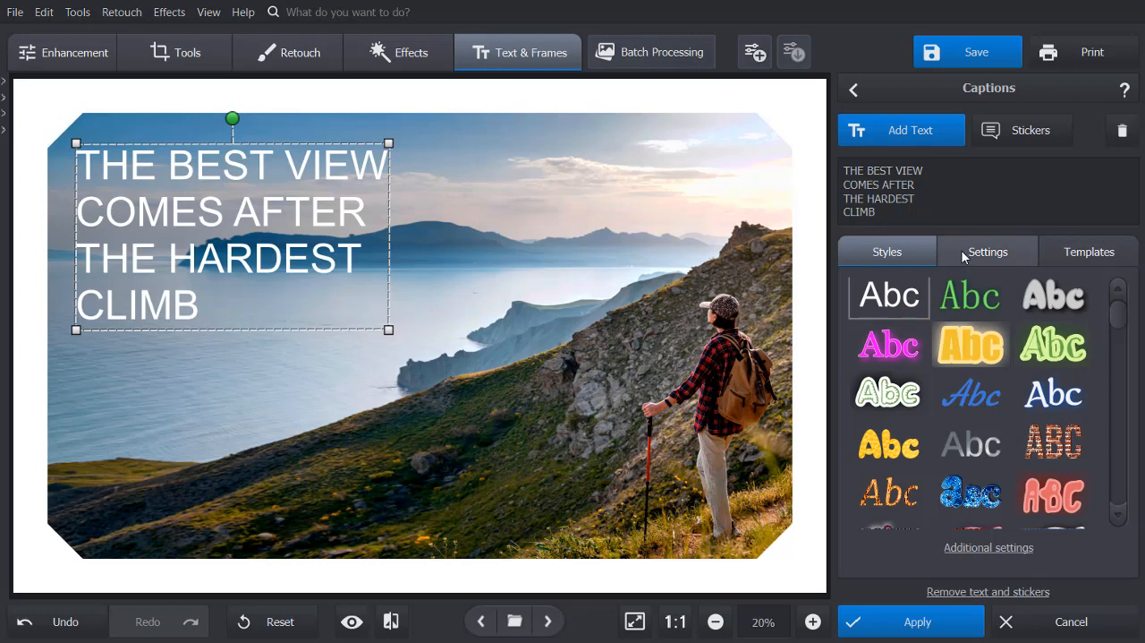
Step: Set the caption font to Oswald at size 280 with angle 0°
{"action": "left_click", "coordinate": [988, 252]}
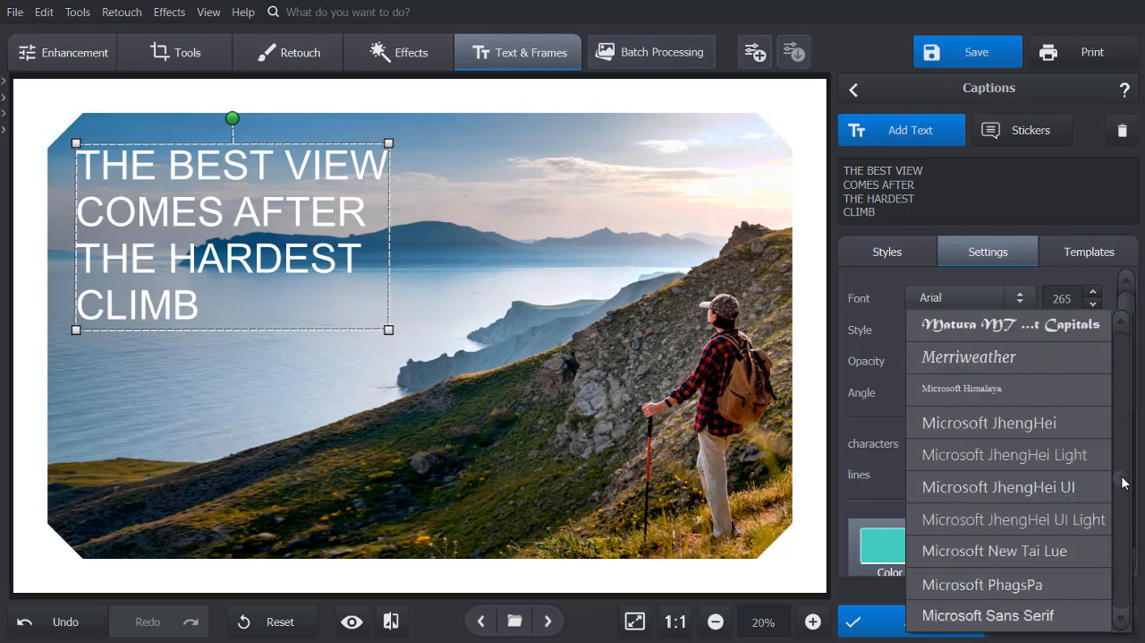
{"action": "left_click", "coordinate": [937, 297]}
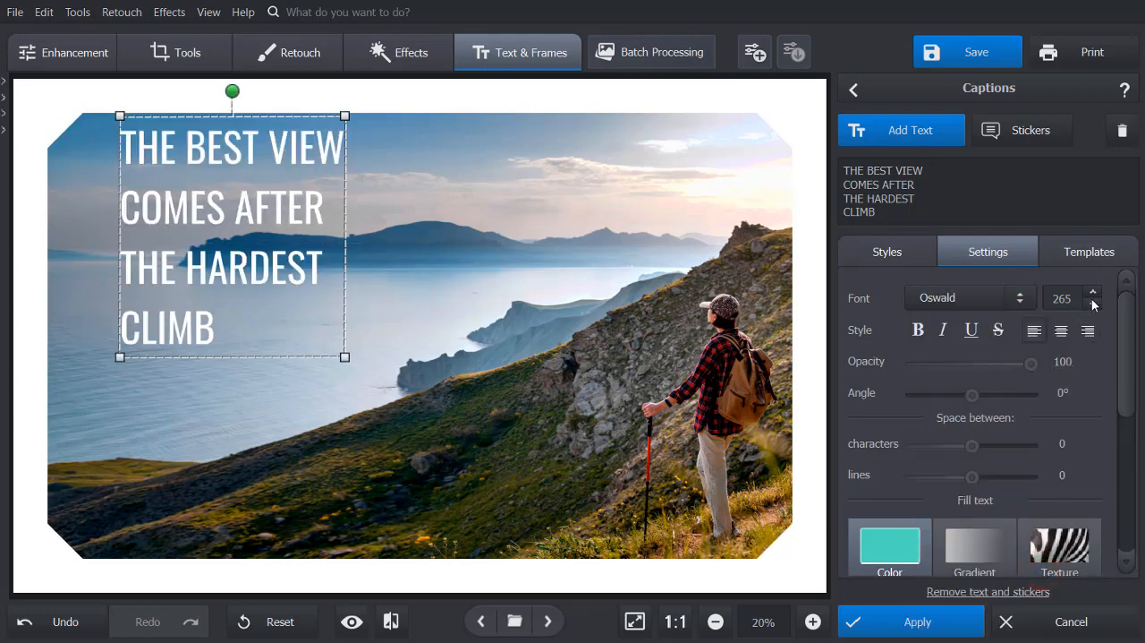
{"action": "left_click", "coordinate": [1093, 293]}
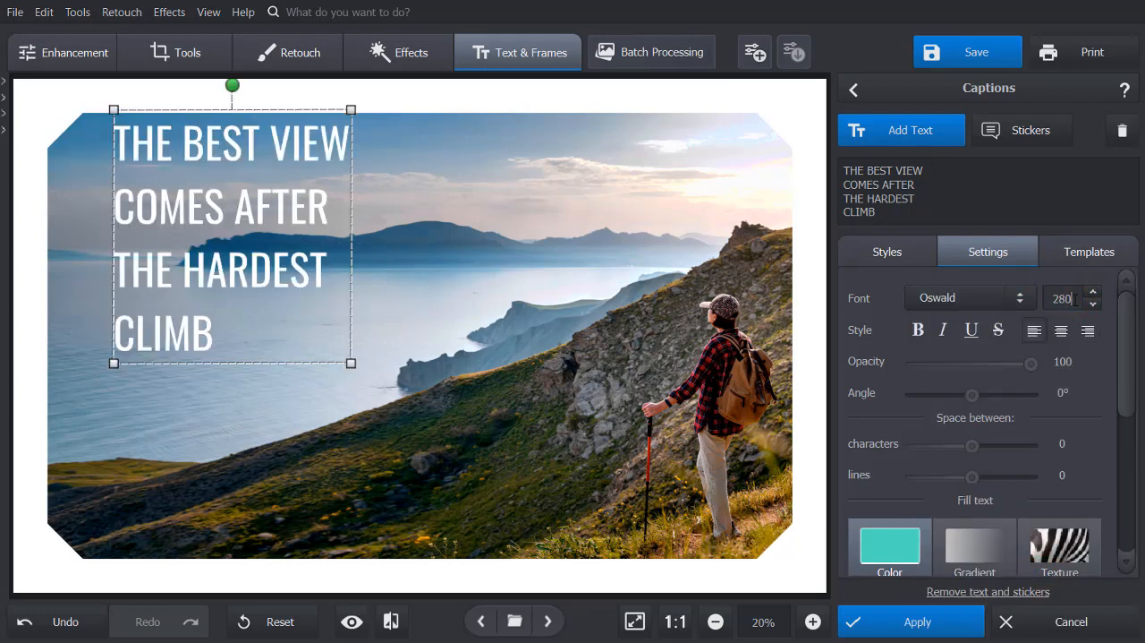
{"action": "left_click_drag", "start_coordinate": [973, 394], "coordinate": [973, 395]}
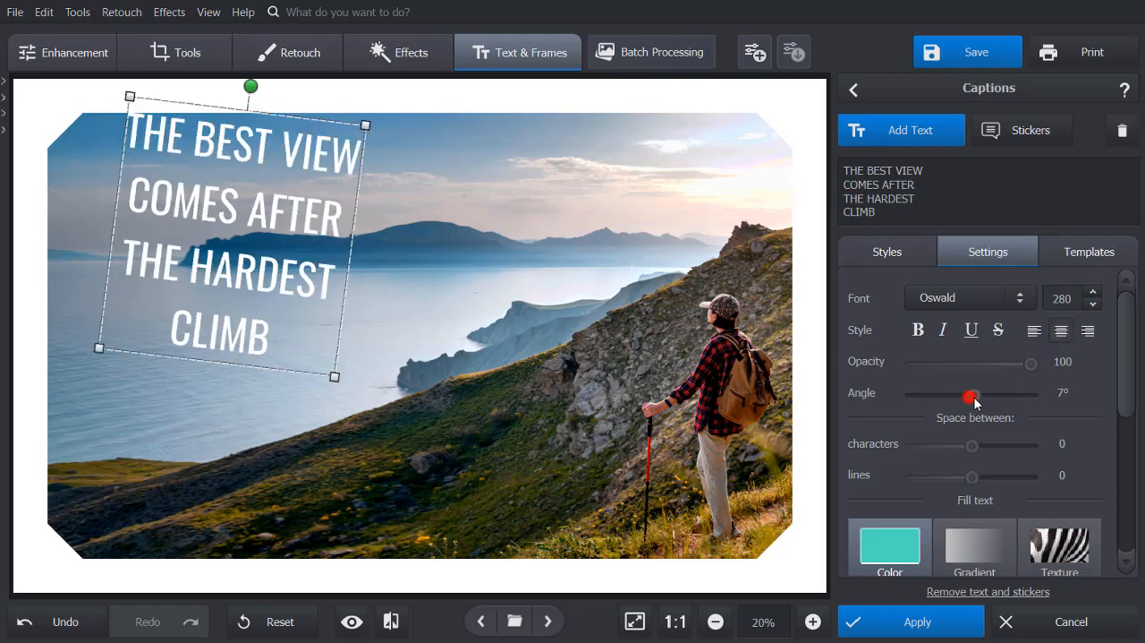
{"action": "left_click_drag", "start_coordinate": [972, 397], "coordinate": [959, 395]}
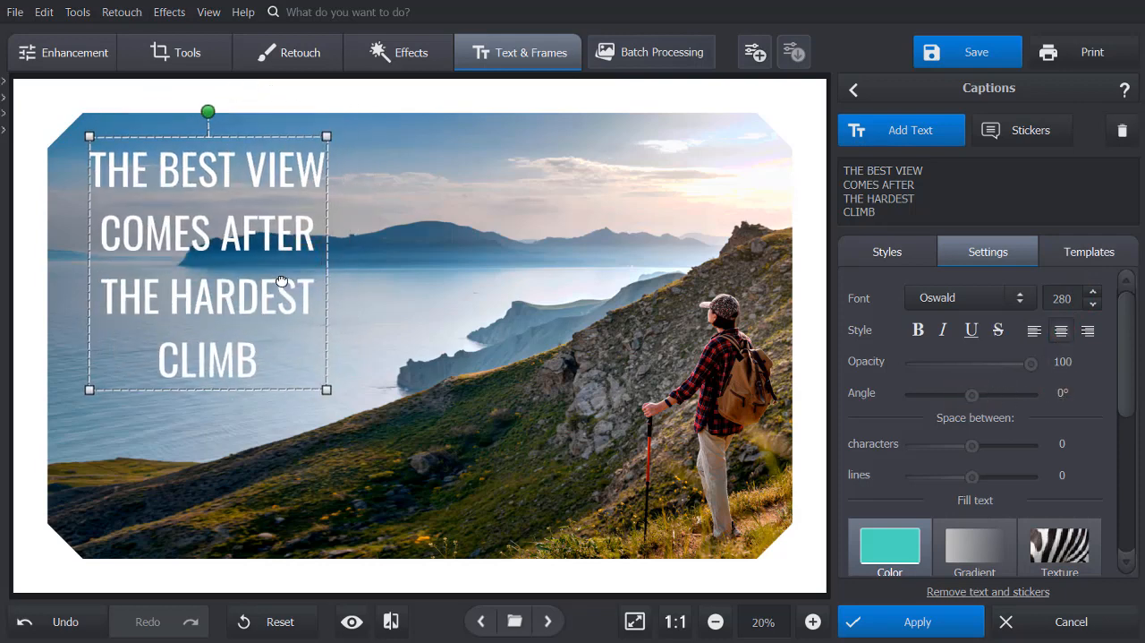
Step: Try gradient and texture fills, then give the caption a solid white colour fill
{"action": "scroll", "scroll_direction": "down", "scroll_amount": 3}
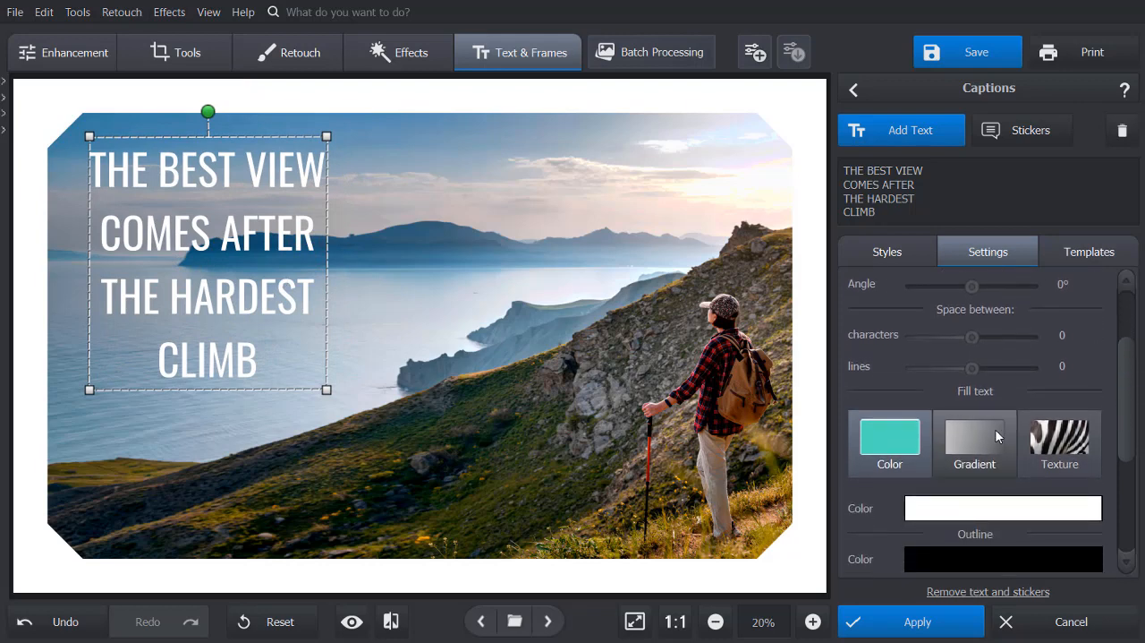
{"action": "left_click", "coordinate": [975, 443]}
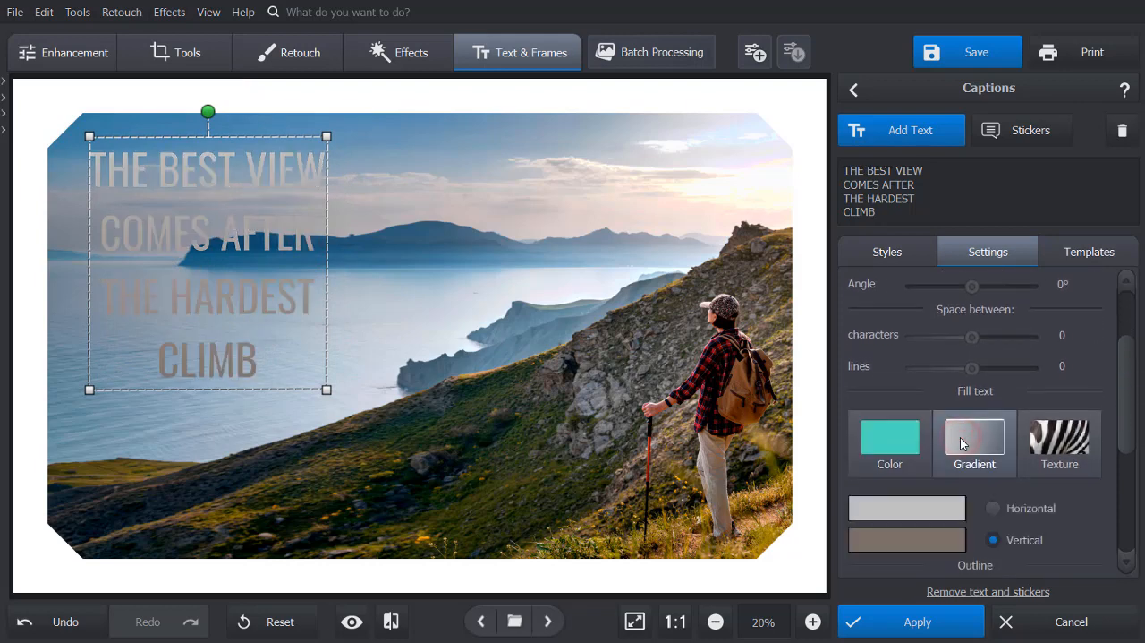
{"action": "left_click", "coordinate": [889, 443]}
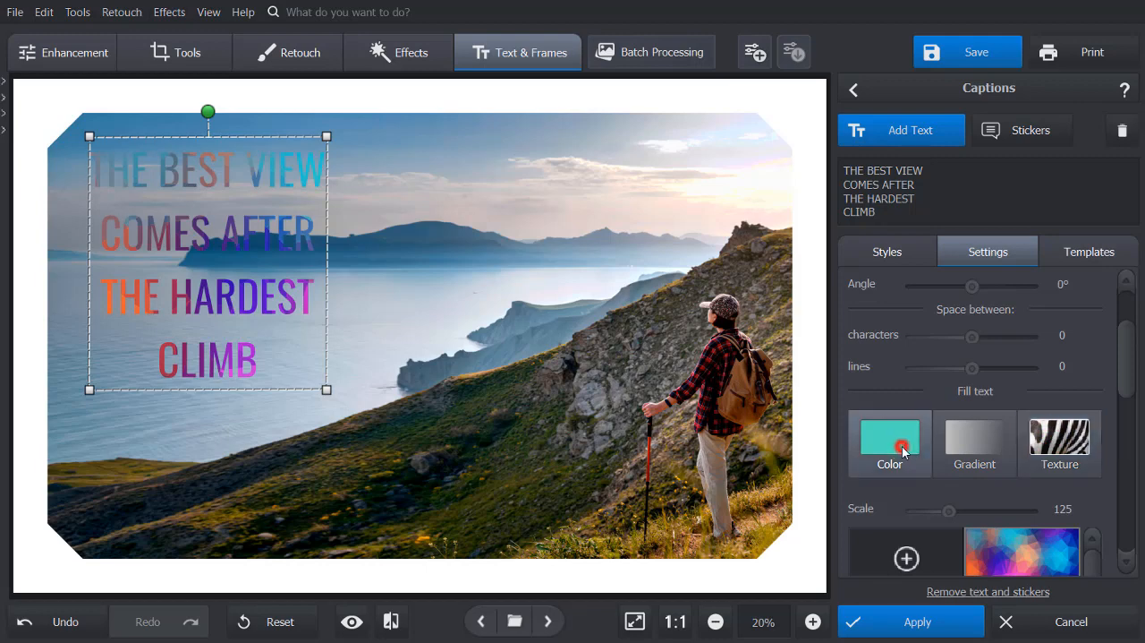
{"action": "left_click", "coordinate": [889, 443]}
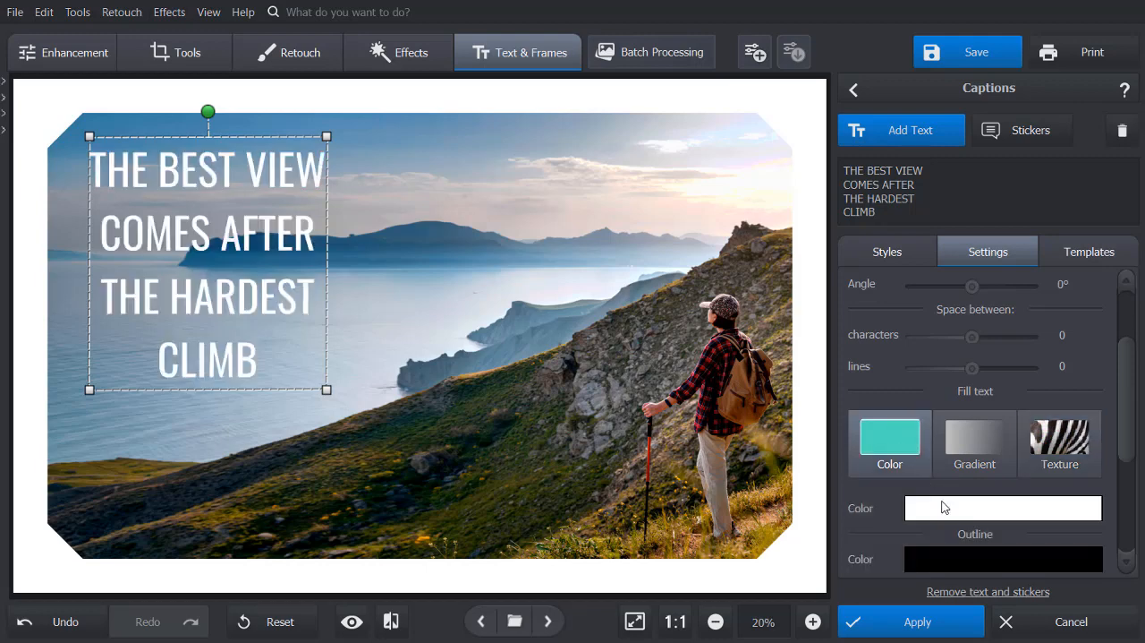
{"action": "left_click", "coordinate": [1002, 507]}
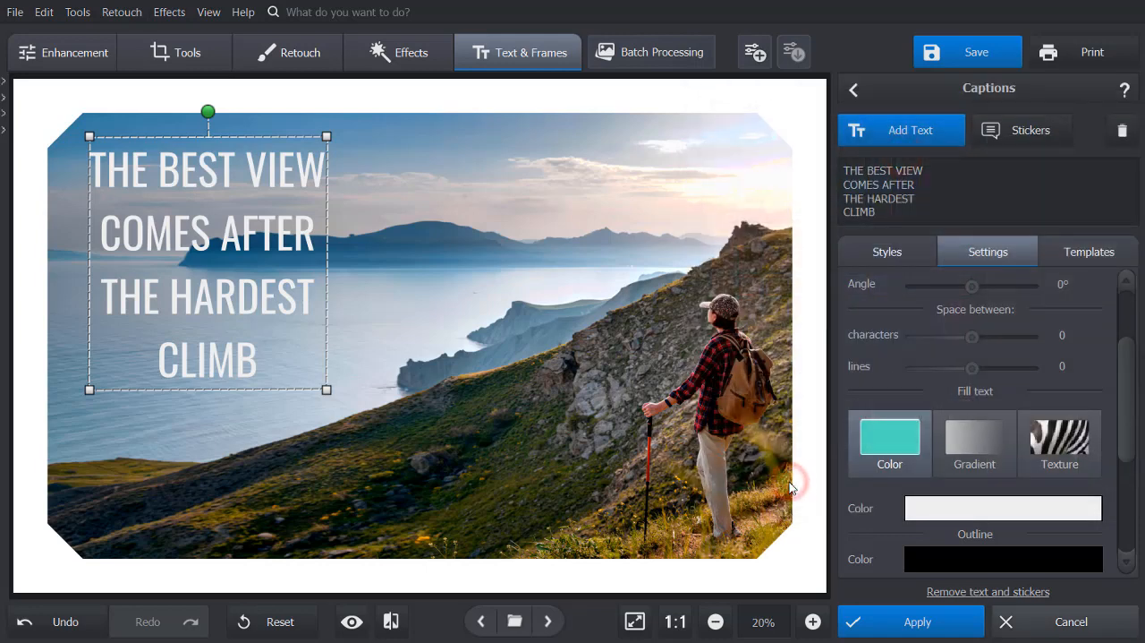
Step: Add a caption shadow, set CLIMB to Oswald Medium with spacing 9, and apply
{"action": "scroll", "scroll_direction": "down", "scroll_amount": 3}
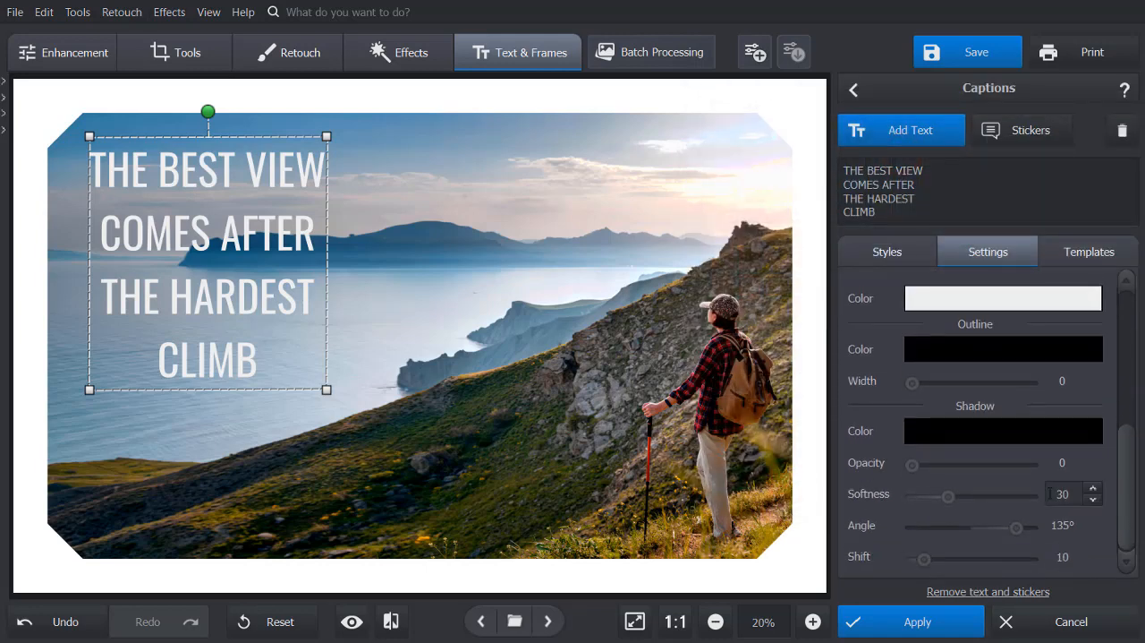
{"action": "left_click_drag", "start_coordinate": [912, 463], "coordinate": [987, 462]}
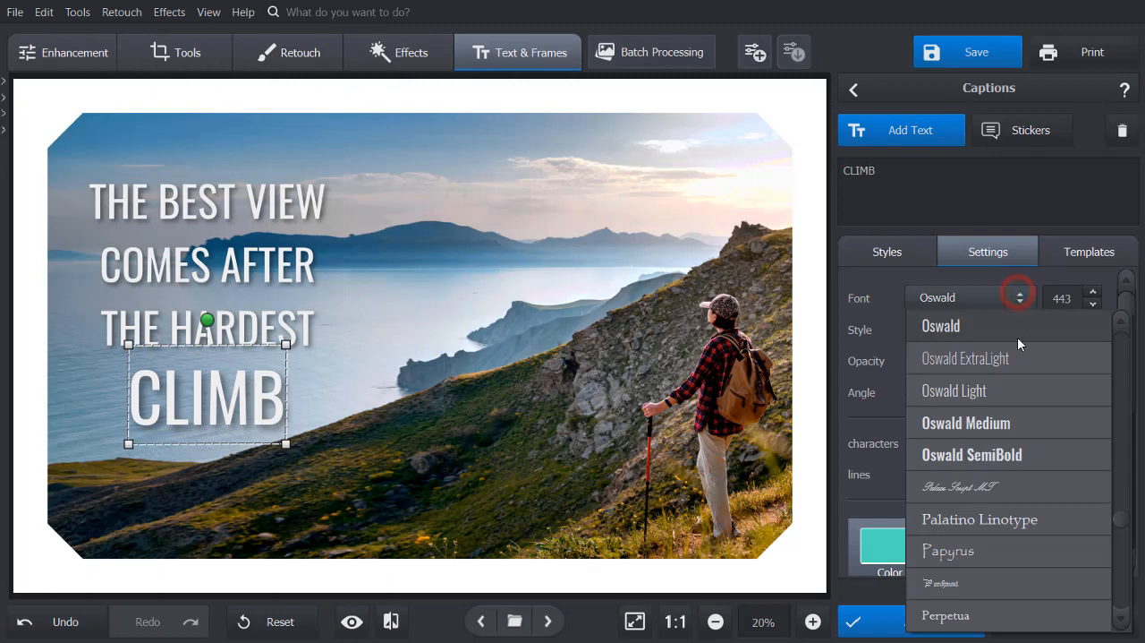
{"action": "left_click", "coordinate": [966, 422]}
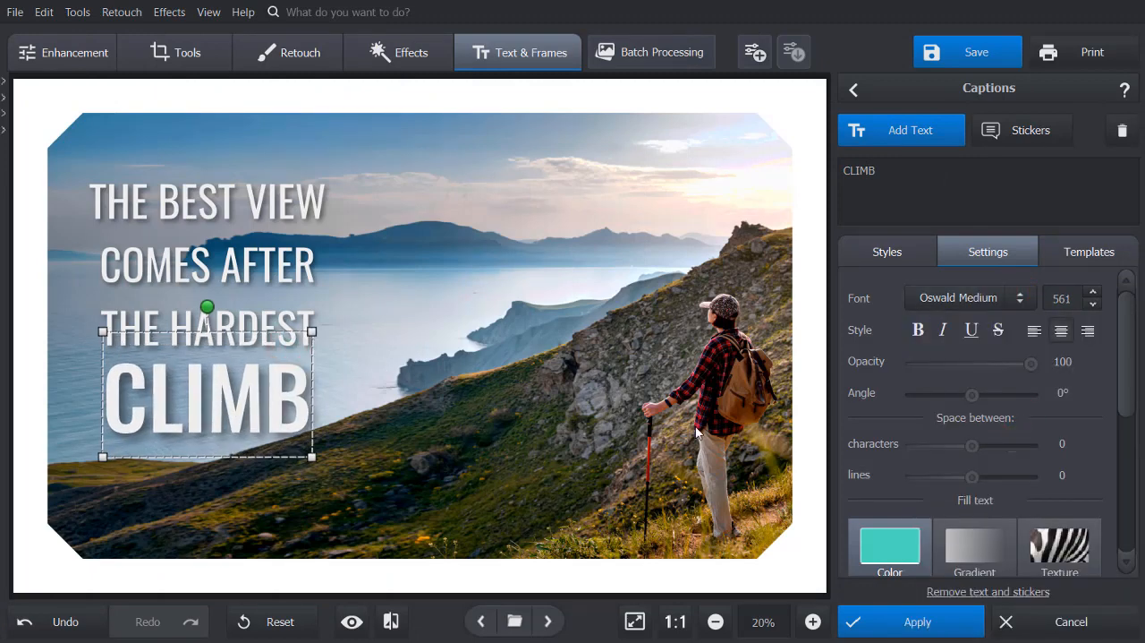
{"action": "left_click_drag", "start_coordinate": [974, 445], "coordinate": [968, 445]}
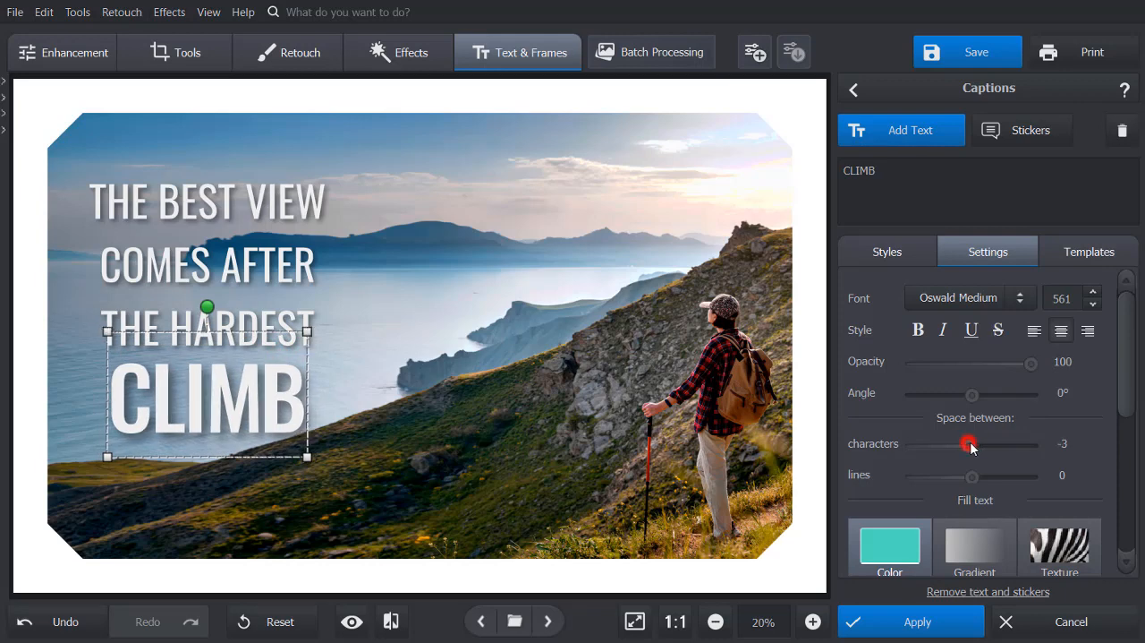
{"action": "left_click_drag", "start_coordinate": [968, 443], "coordinate": [985, 445]}
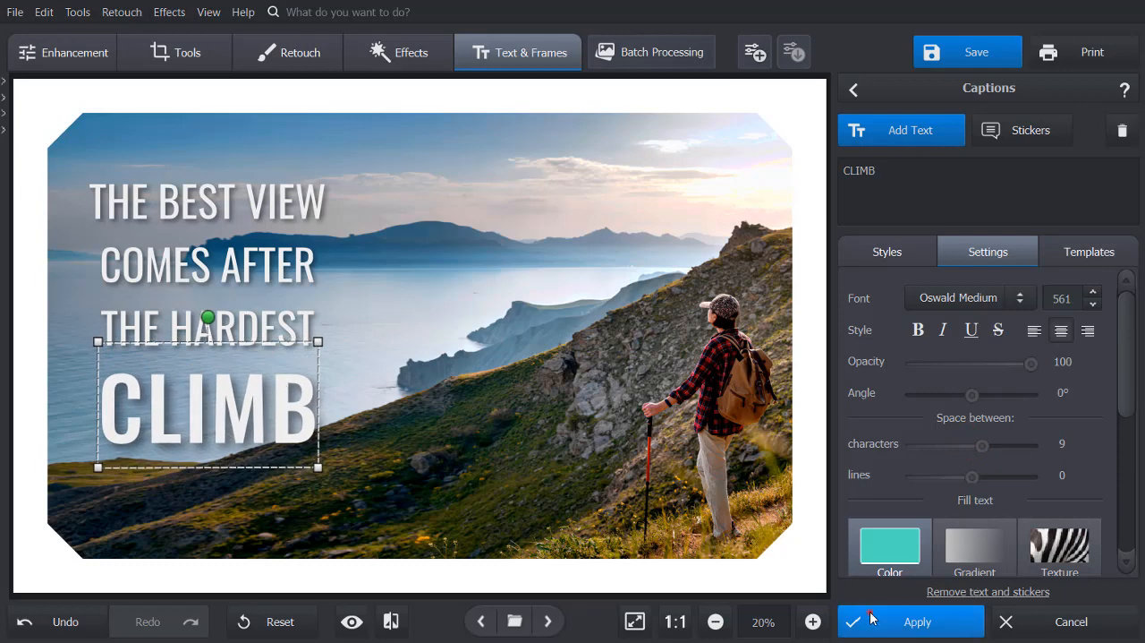
{"action": "left_click", "coordinate": [910, 621]}
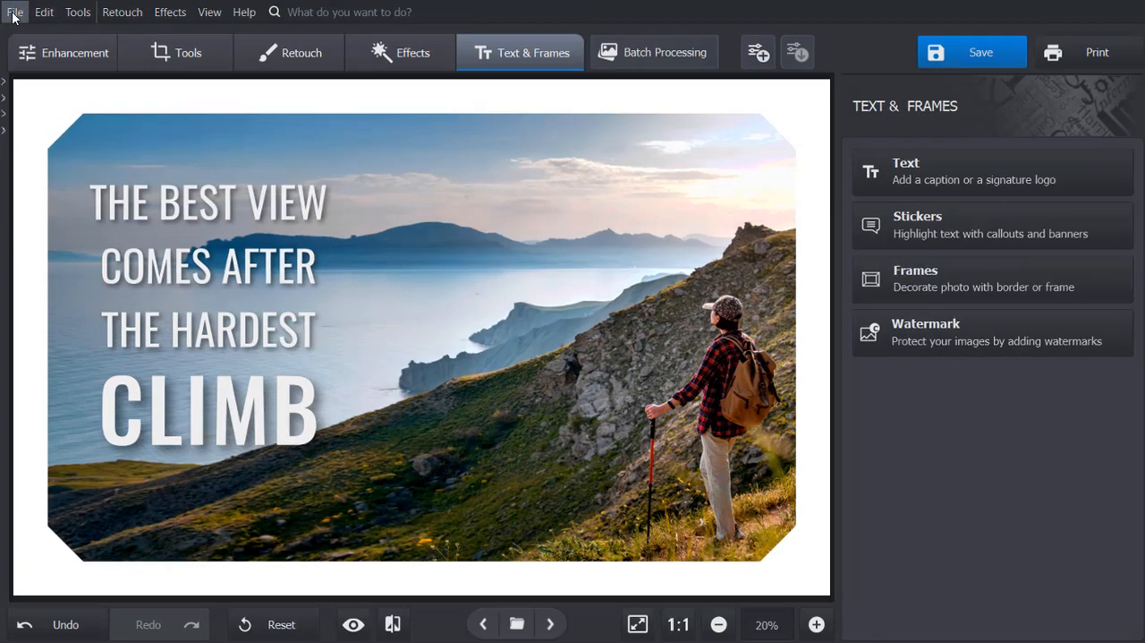
Step: Open File > Resize and Save with Save for set to printing at 100% size
{"action": "left_click", "coordinate": [14, 11]}
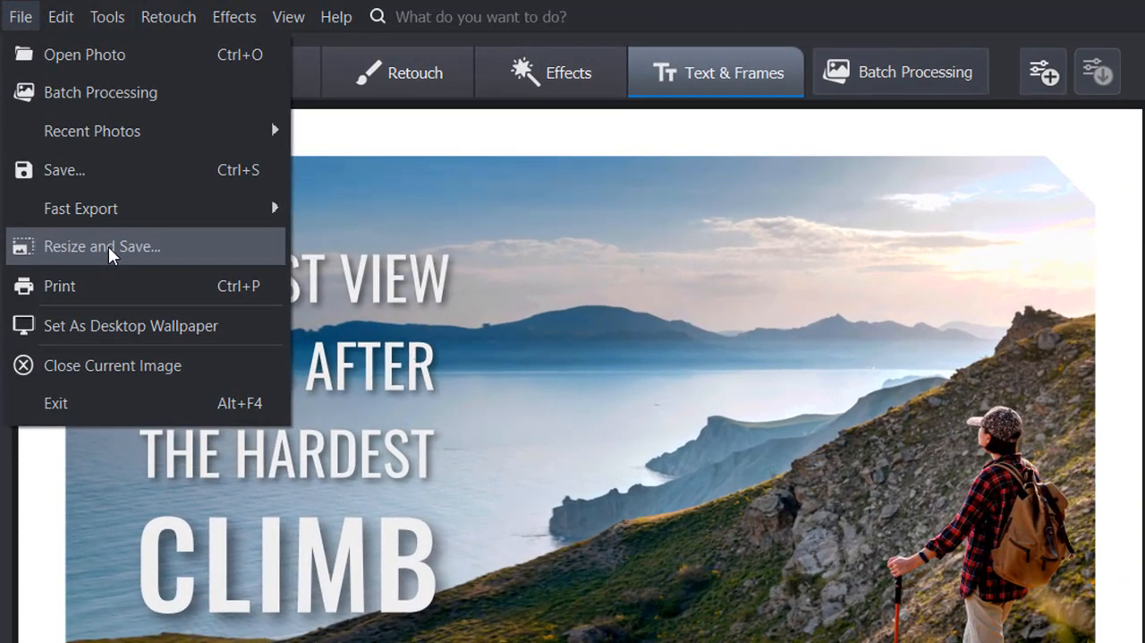
{"action": "left_click", "coordinate": [101, 246]}
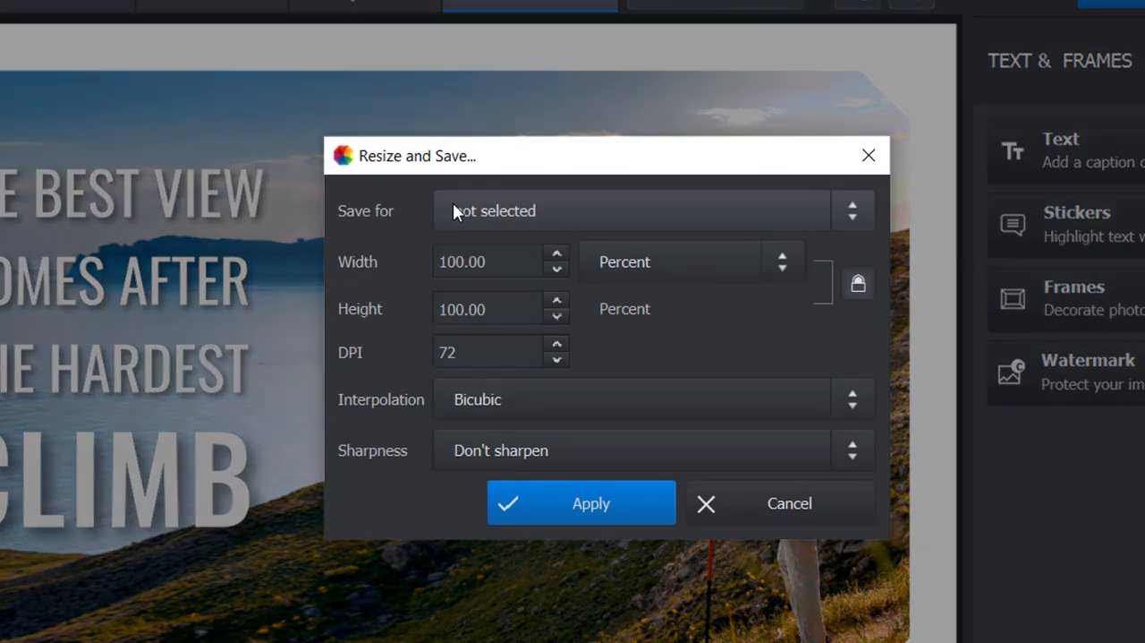
{"action": "left_click", "coordinate": [631, 211]}
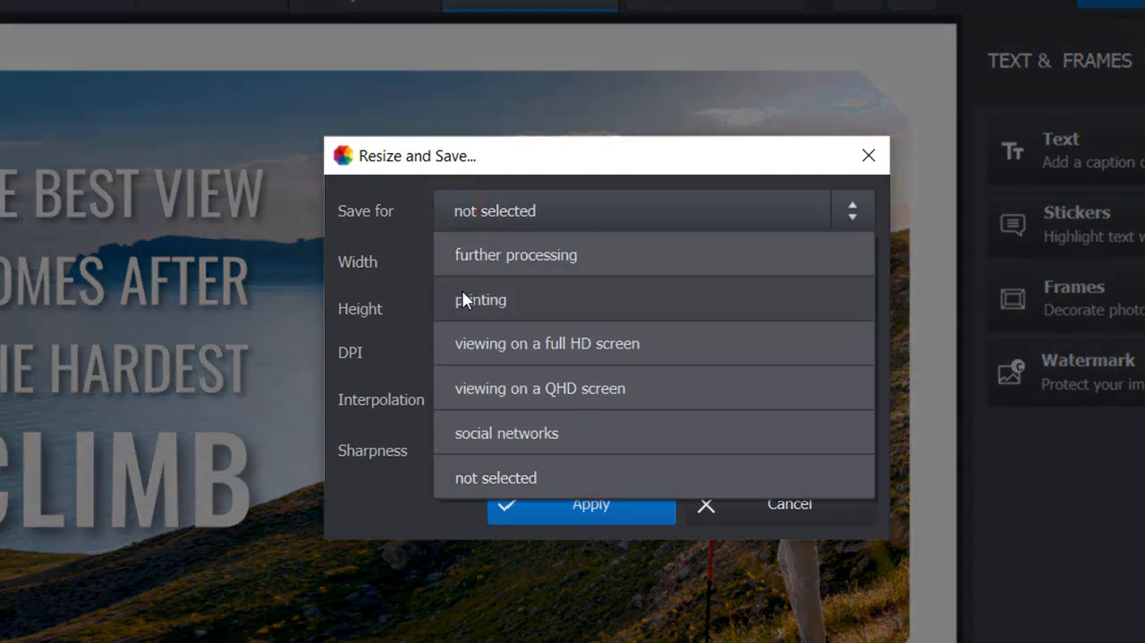
{"action": "left_click", "coordinate": [481, 299]}
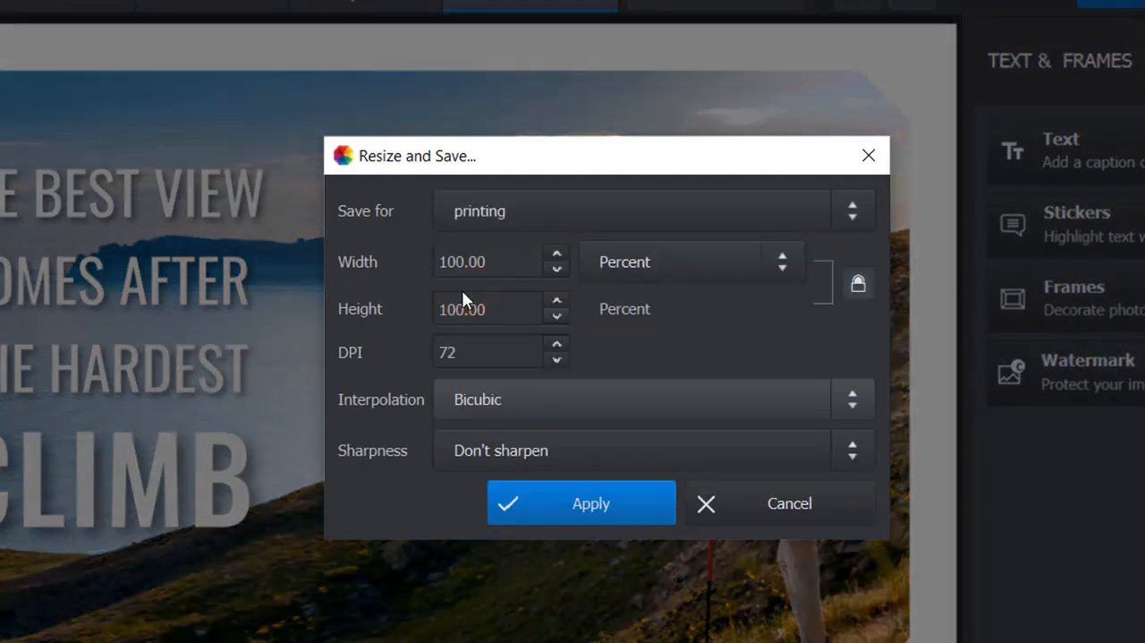